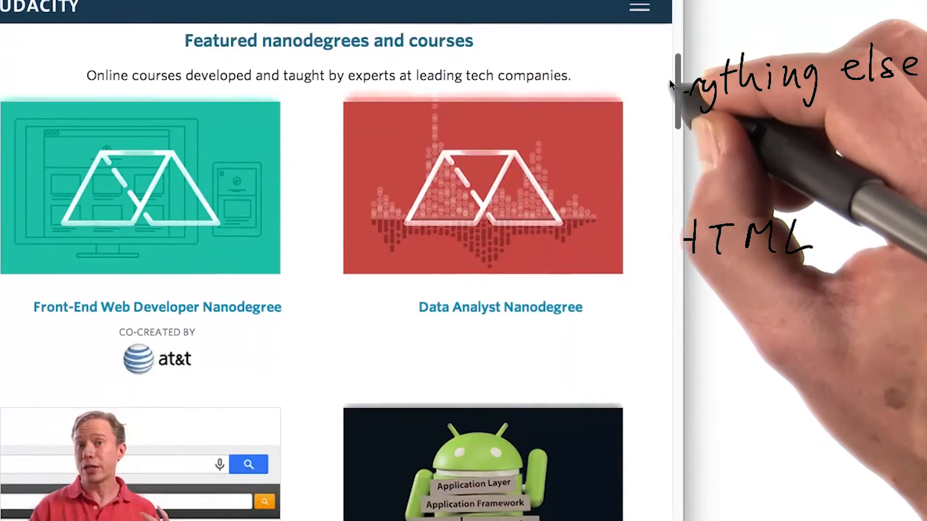
{"action": "scroll", "scroll_direction": "down", "scroll_amount": 3}
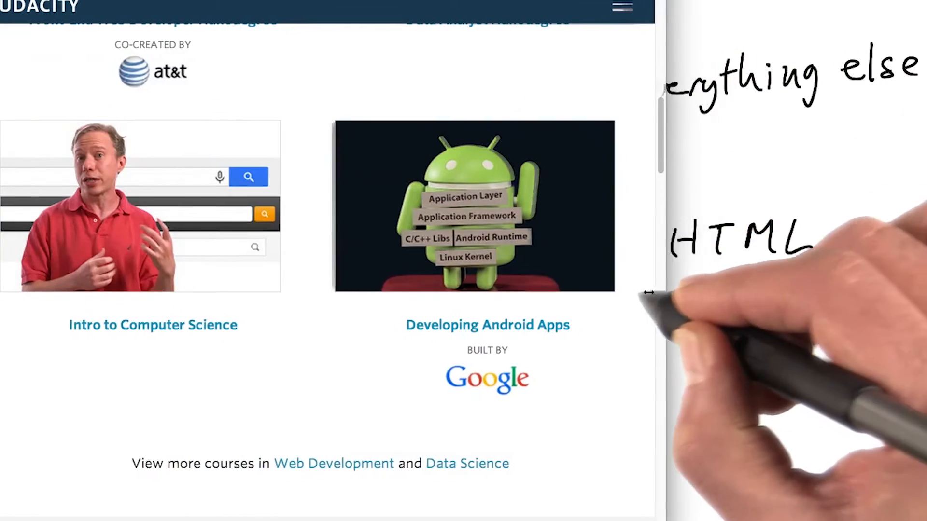